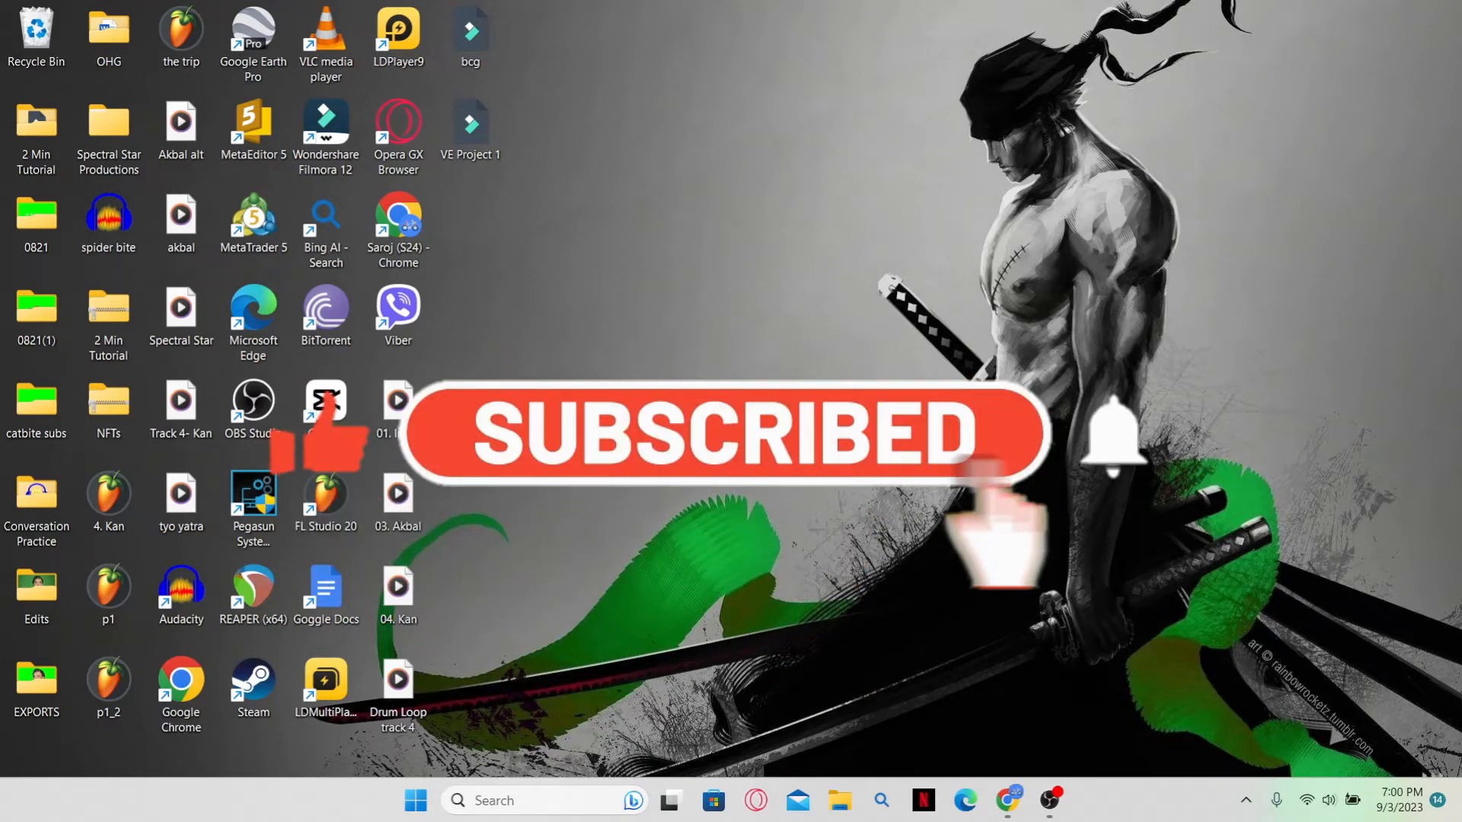
- Launch Google Chrome from the taskbar and maximize its window
left_click(1006, 799)
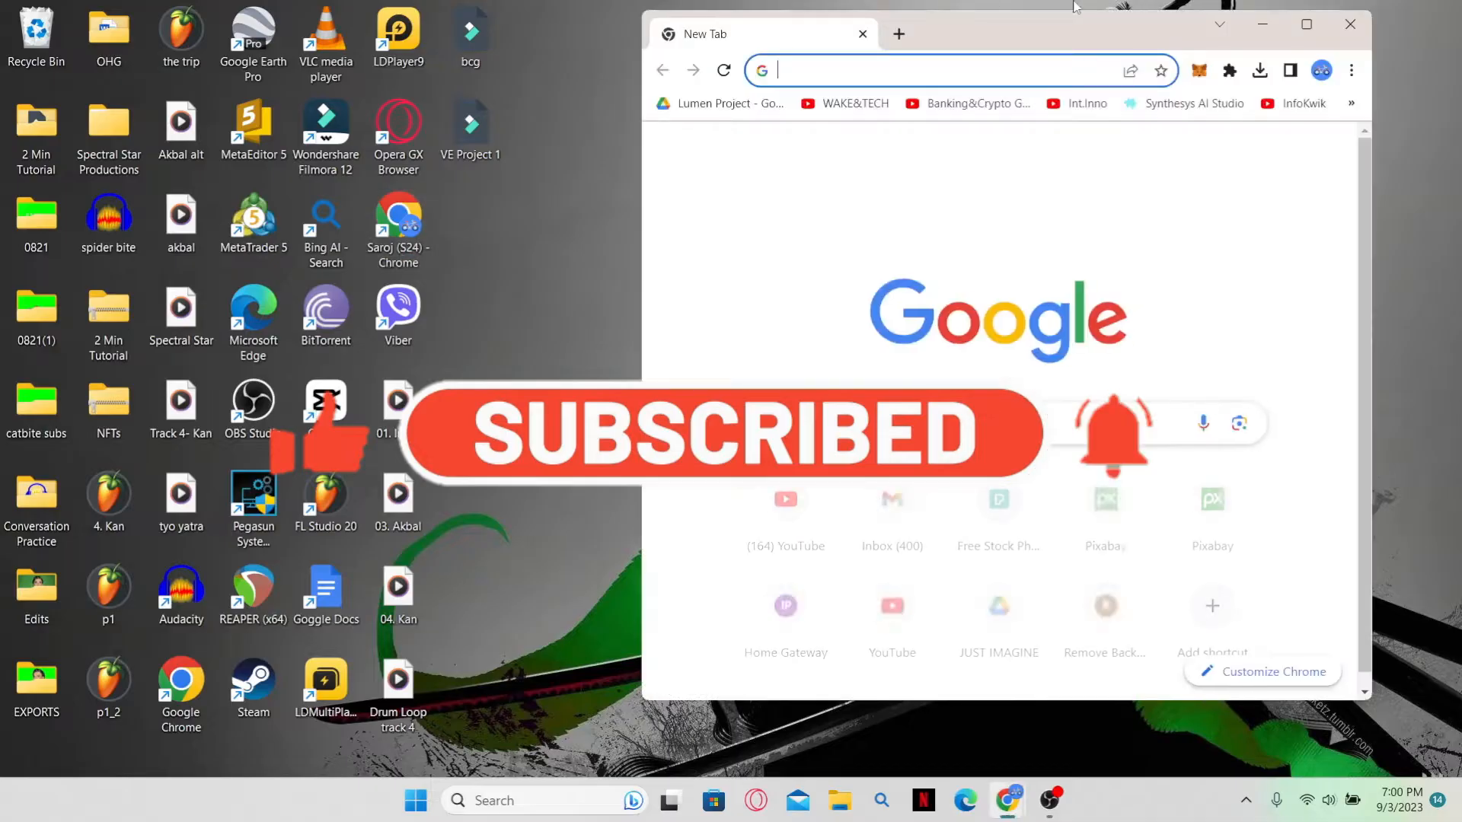
left_click(1305, 25)
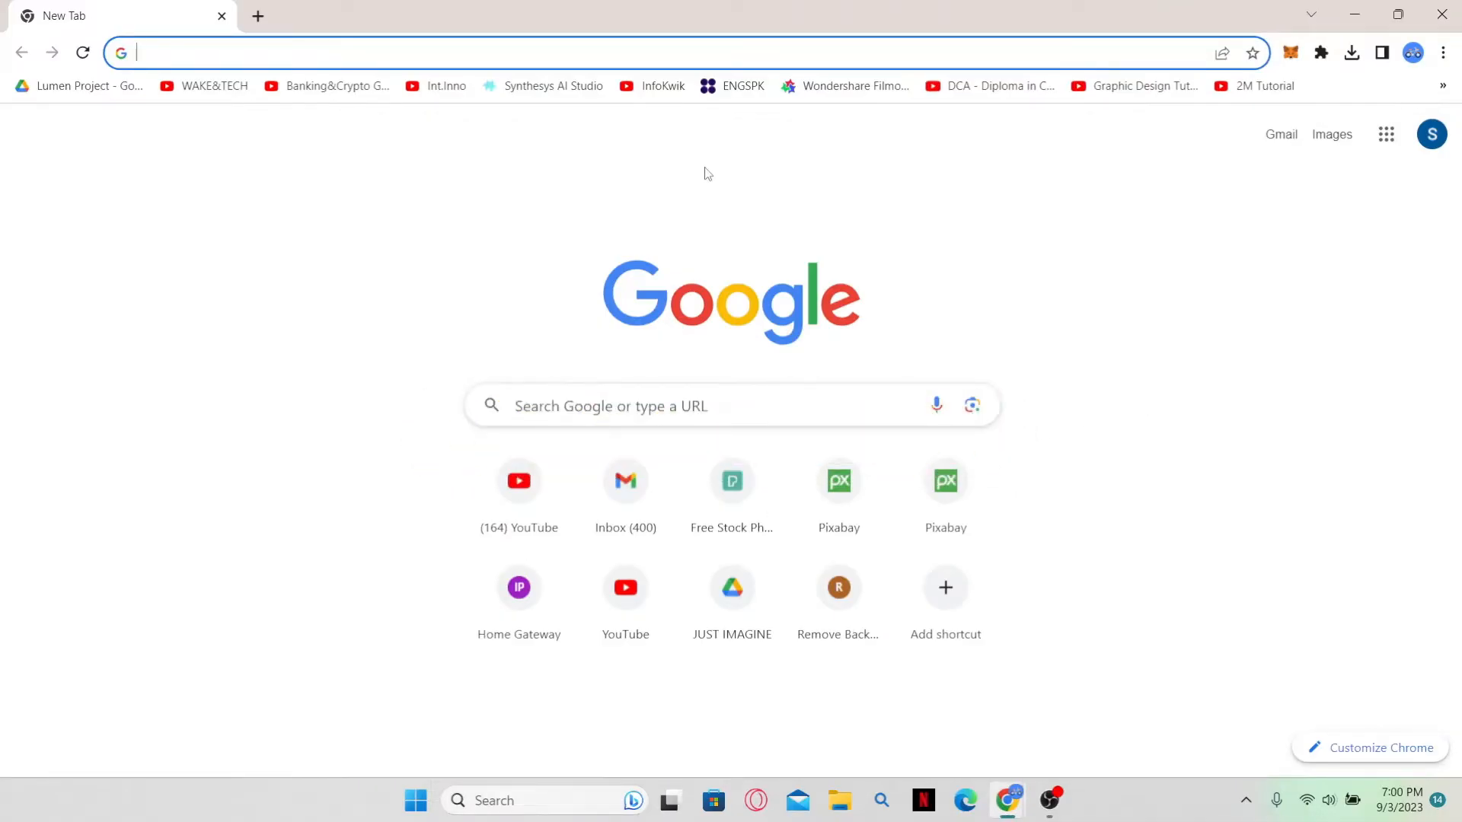
- Enter netflix.com and open Lucifer episode 13, A Little Harmless Stalking
type("n")
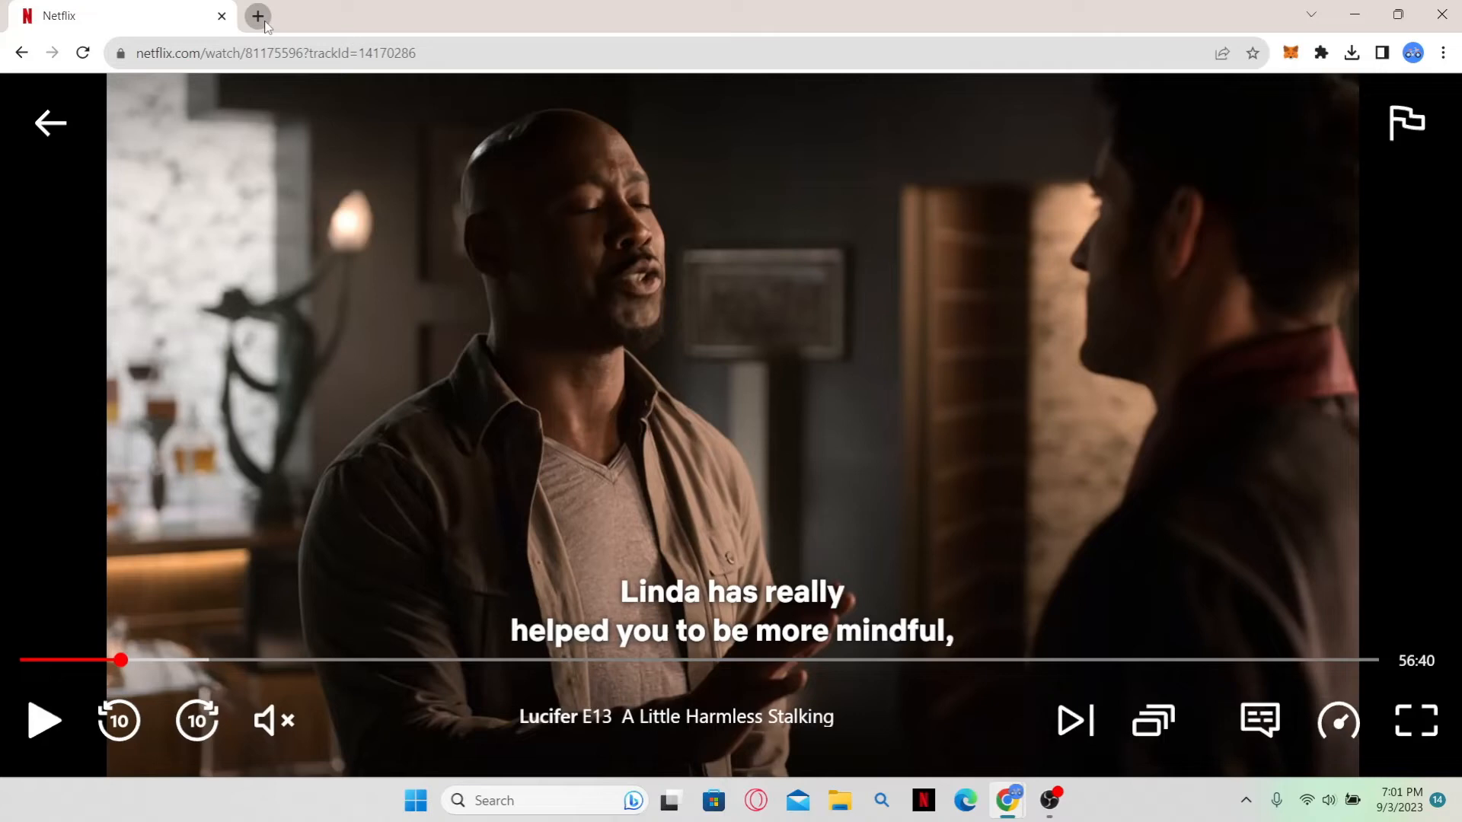
- Open Pixabay's food video results in a new tab and scroll through them
left_click(257, 16)
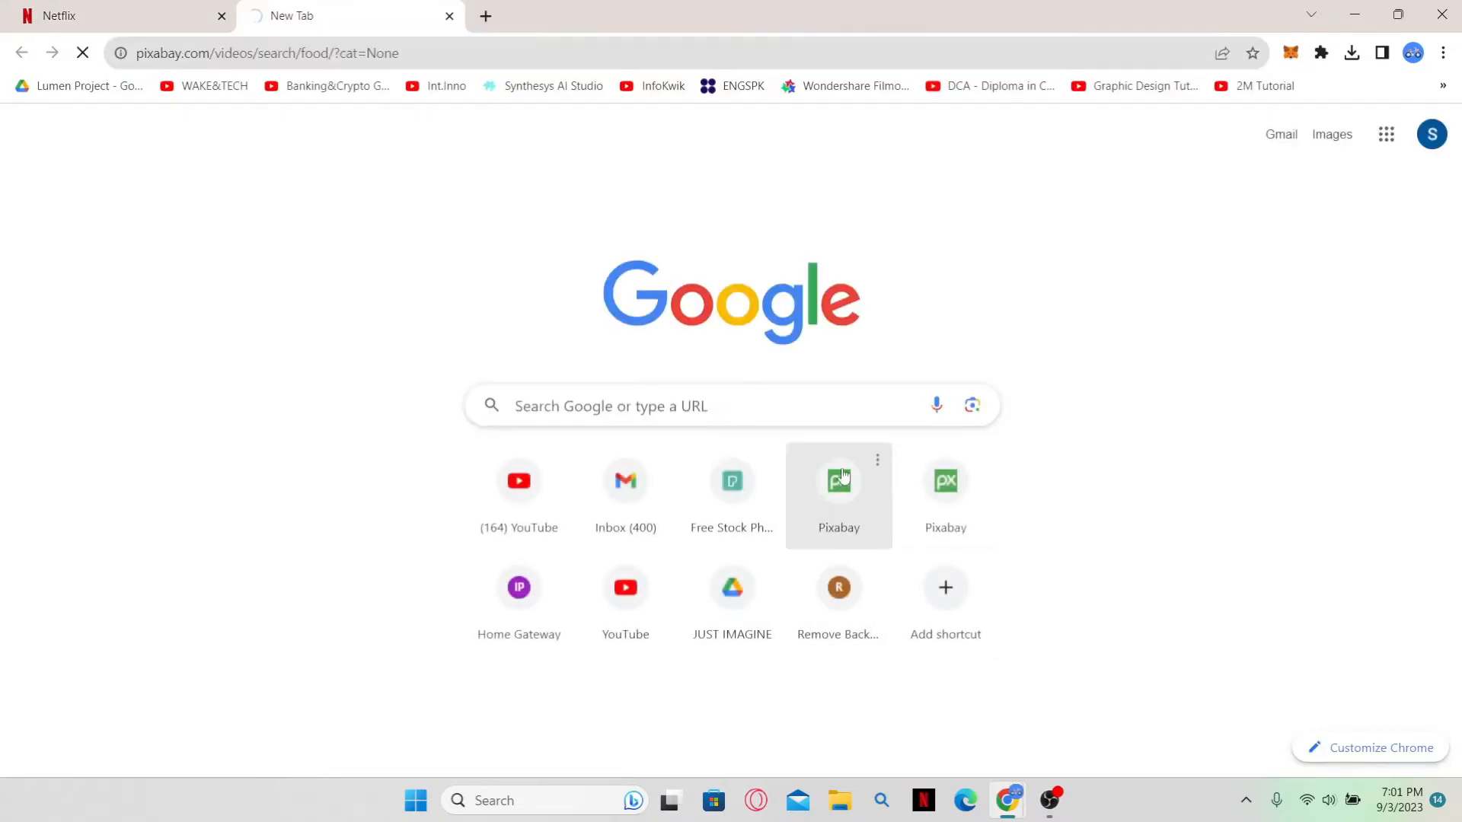
left_click(839, 481)
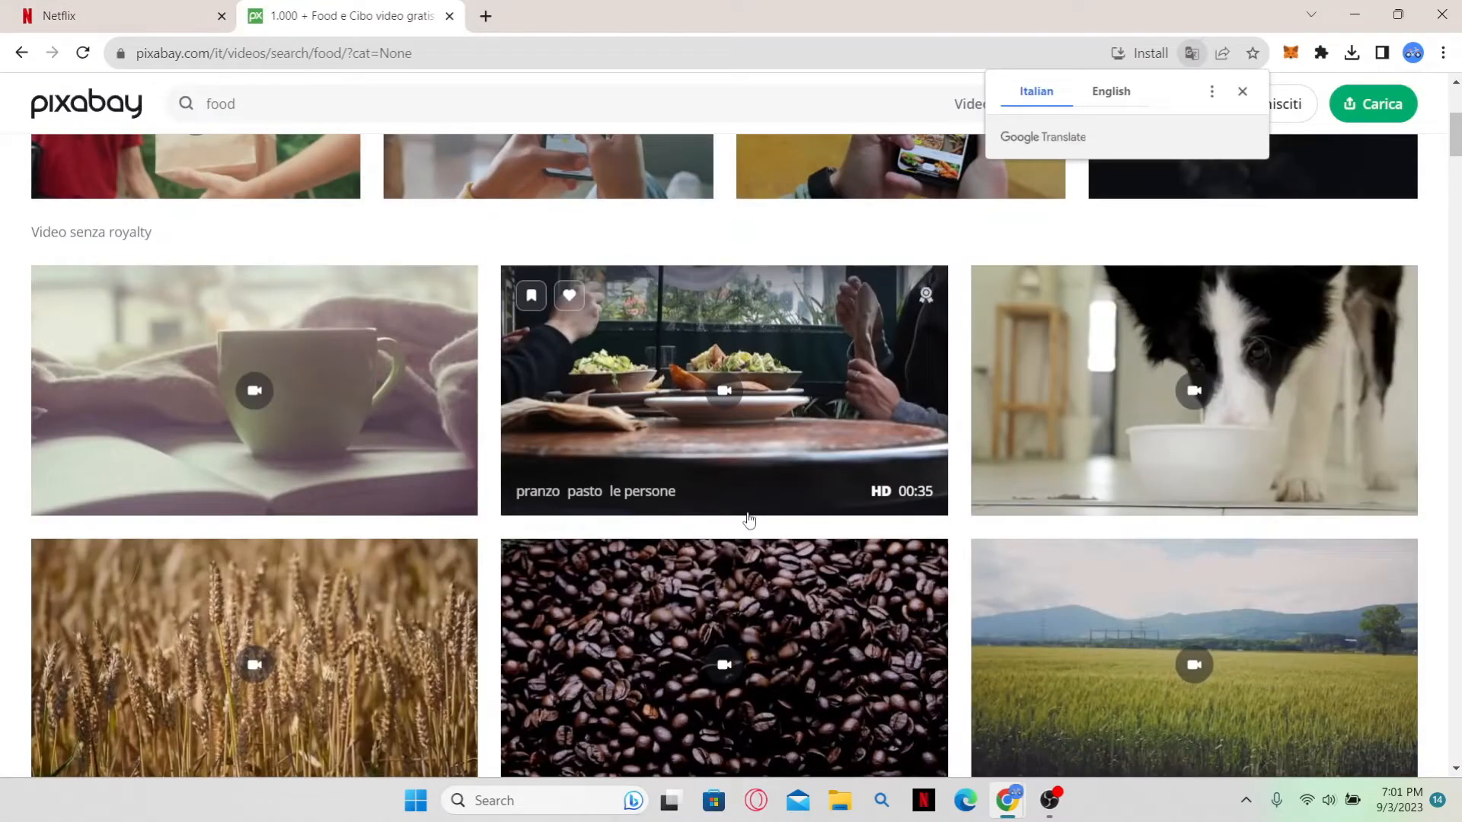
scroll("down", 3)
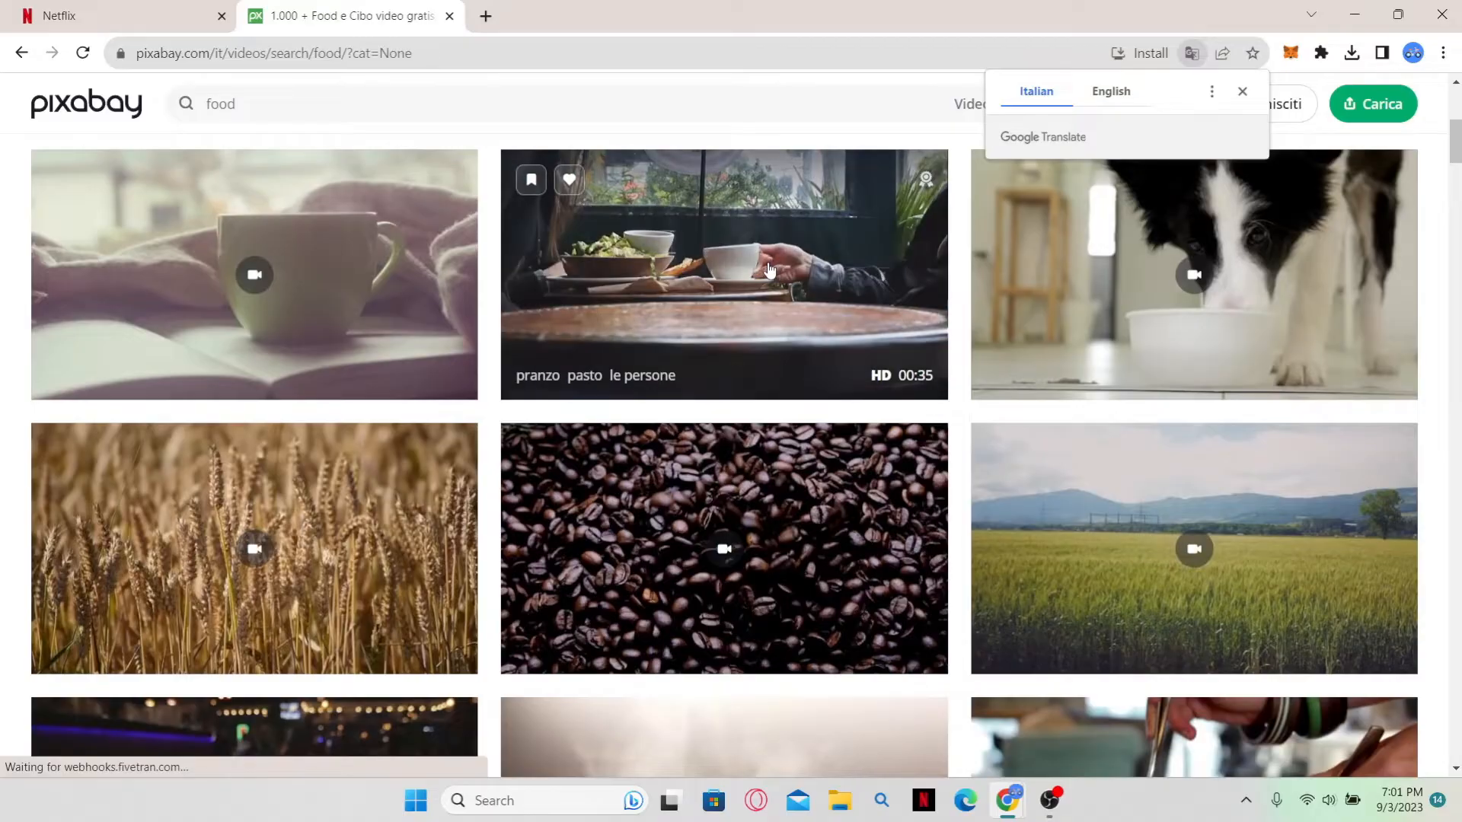
mouse_move(312, 300)
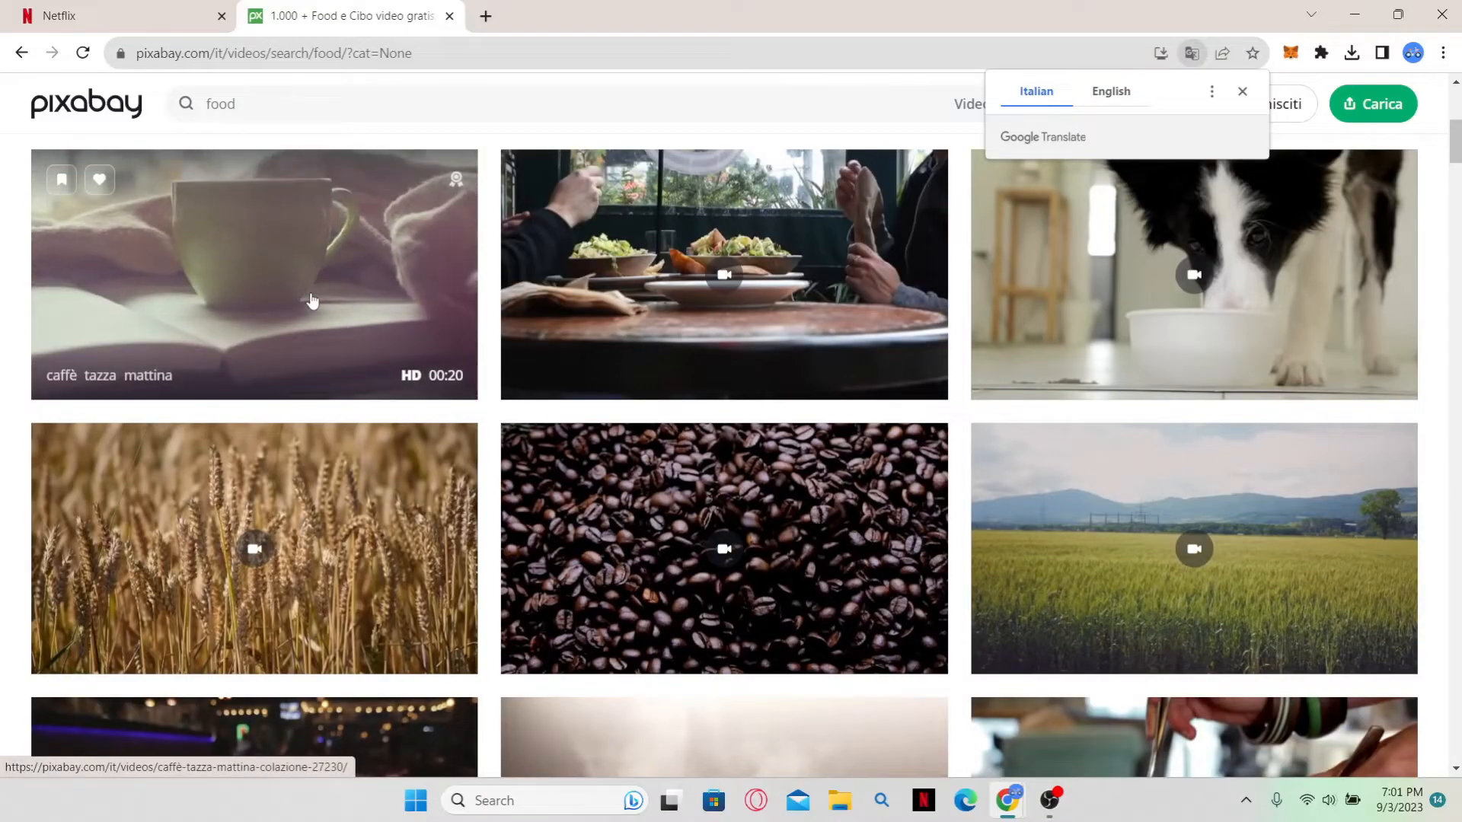
mouse_move(1153, 540)
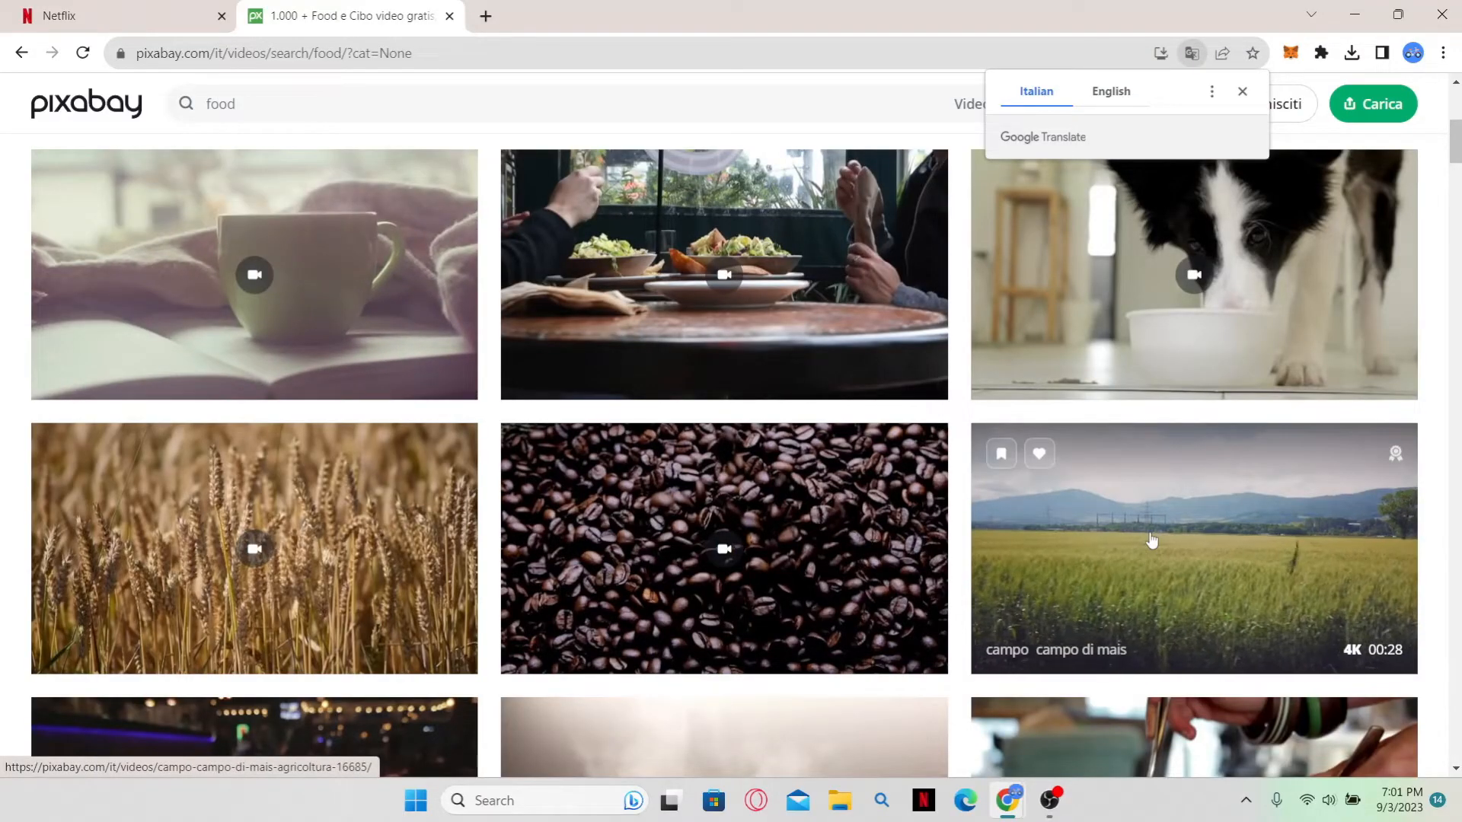
mouse_move(509, 23)
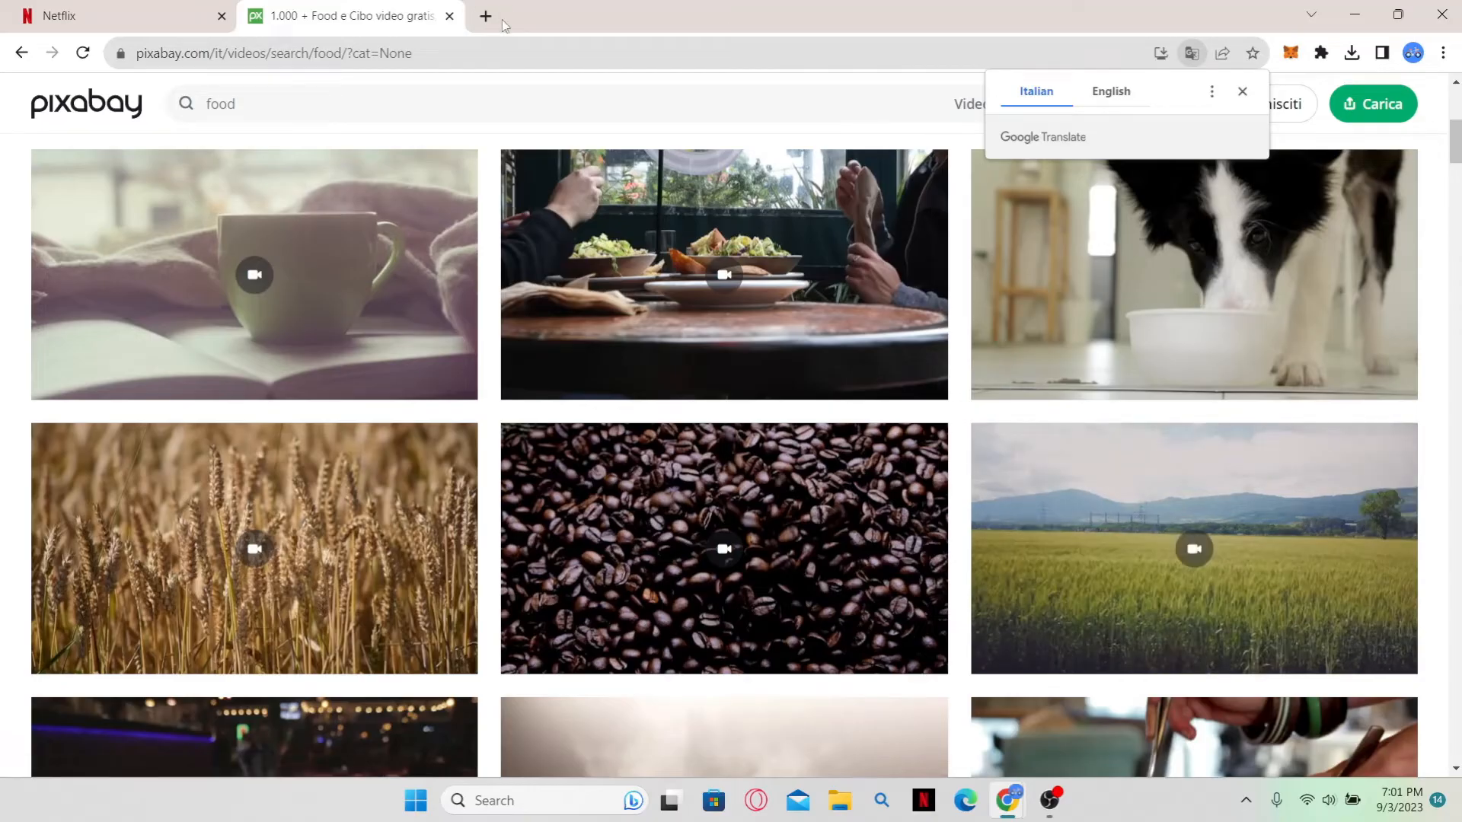
left_click(484, 16)
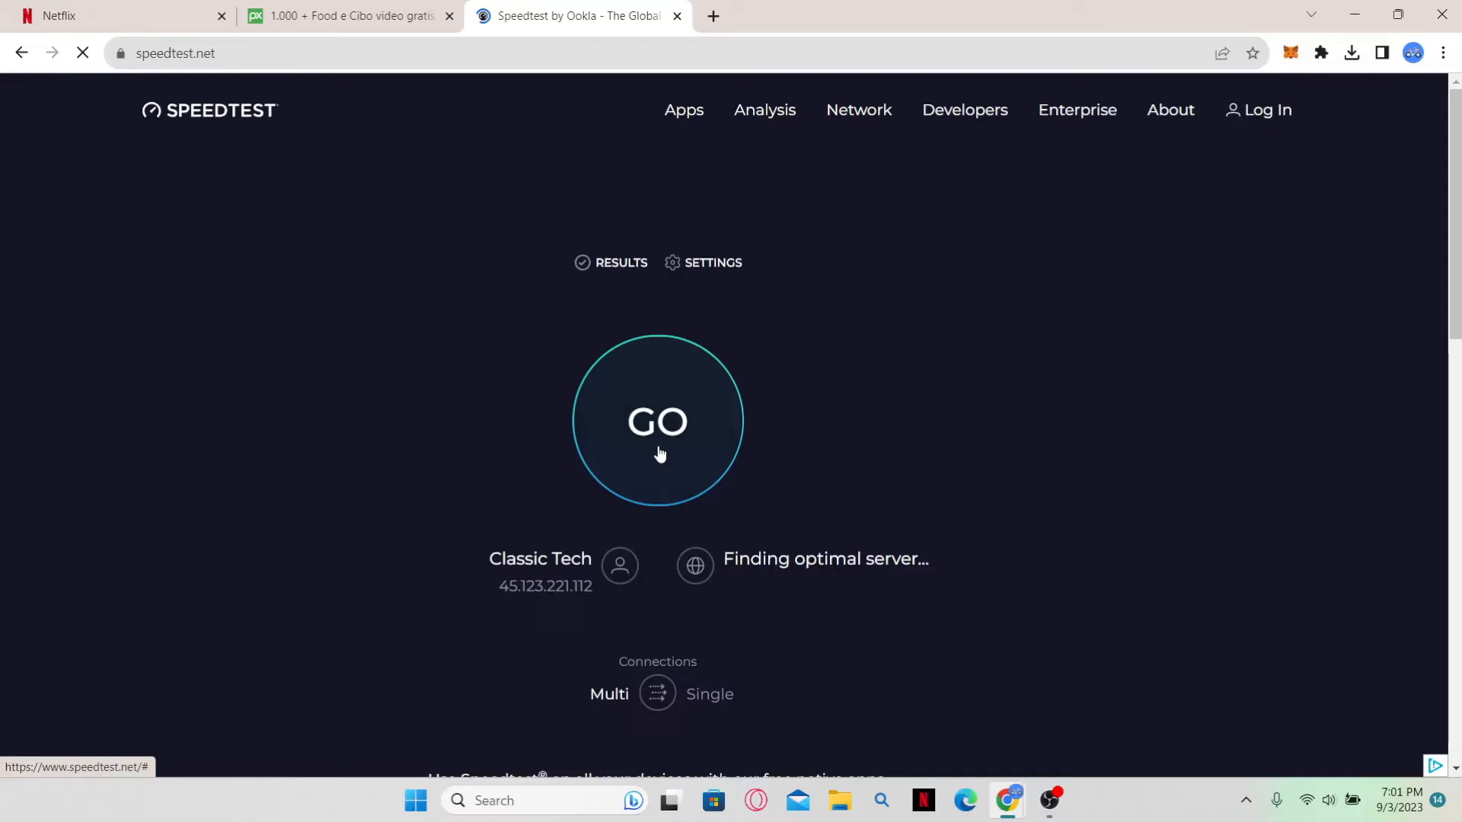
- Run a Speedtest reaching about 180 Mbps, then close the Pixabay and Speedtest tabs
left_click(657, 423)
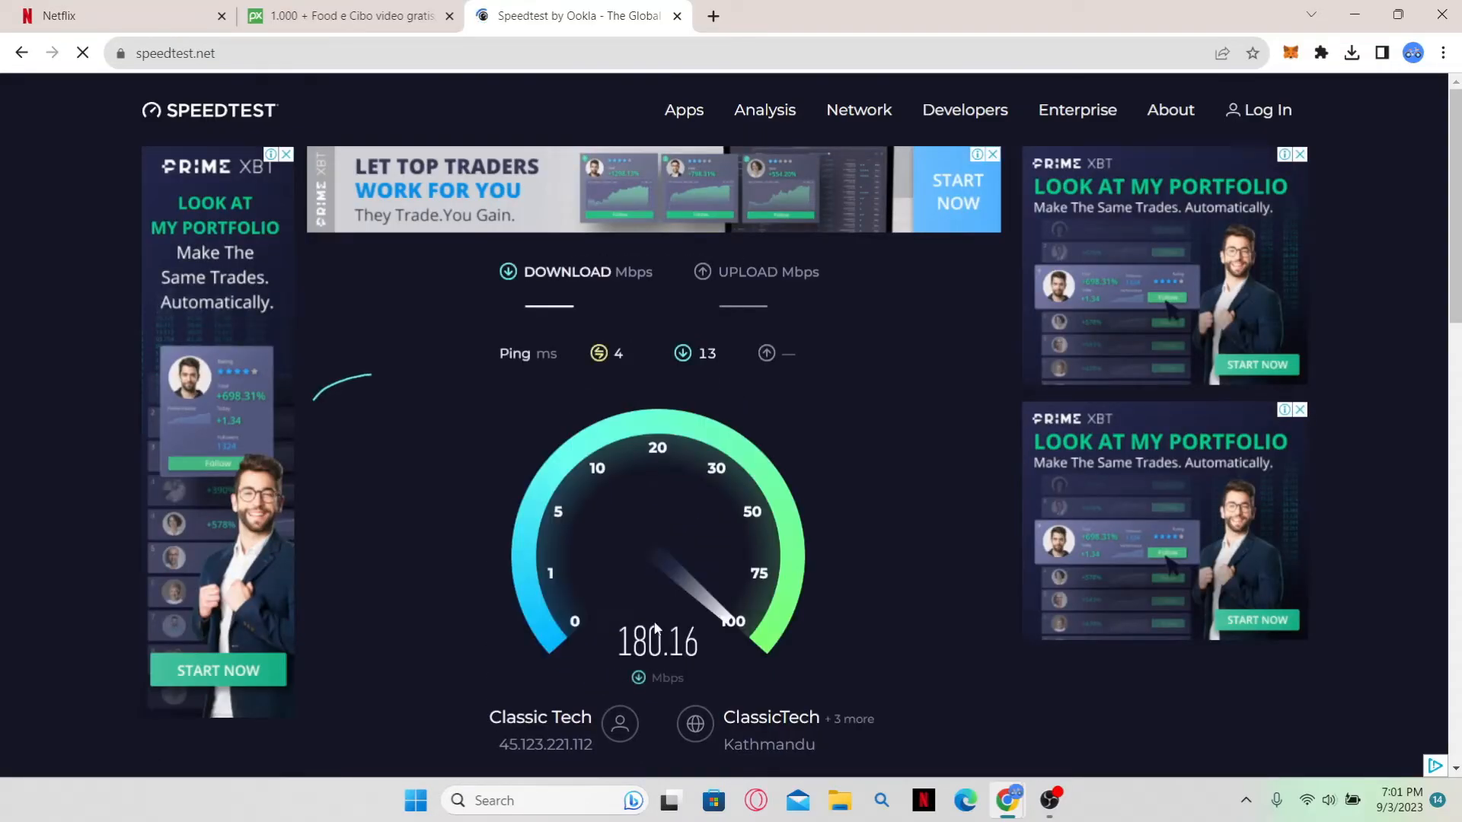
left_click(57, 16)
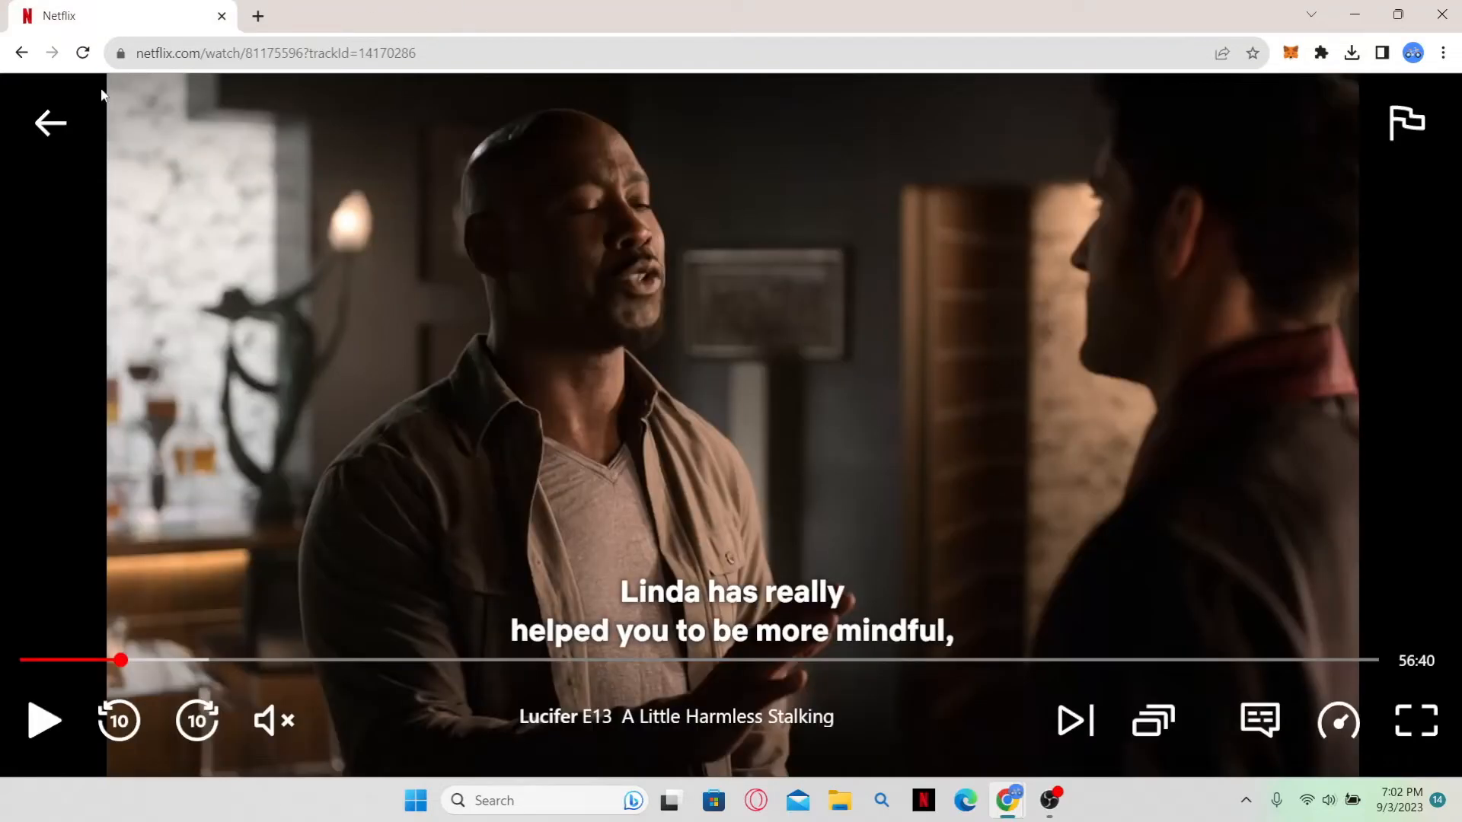
- Reload the Lucifer episode page, then switch Wi-Fi off from the taskbar Wi-Fi panel
left_click(81, 53)
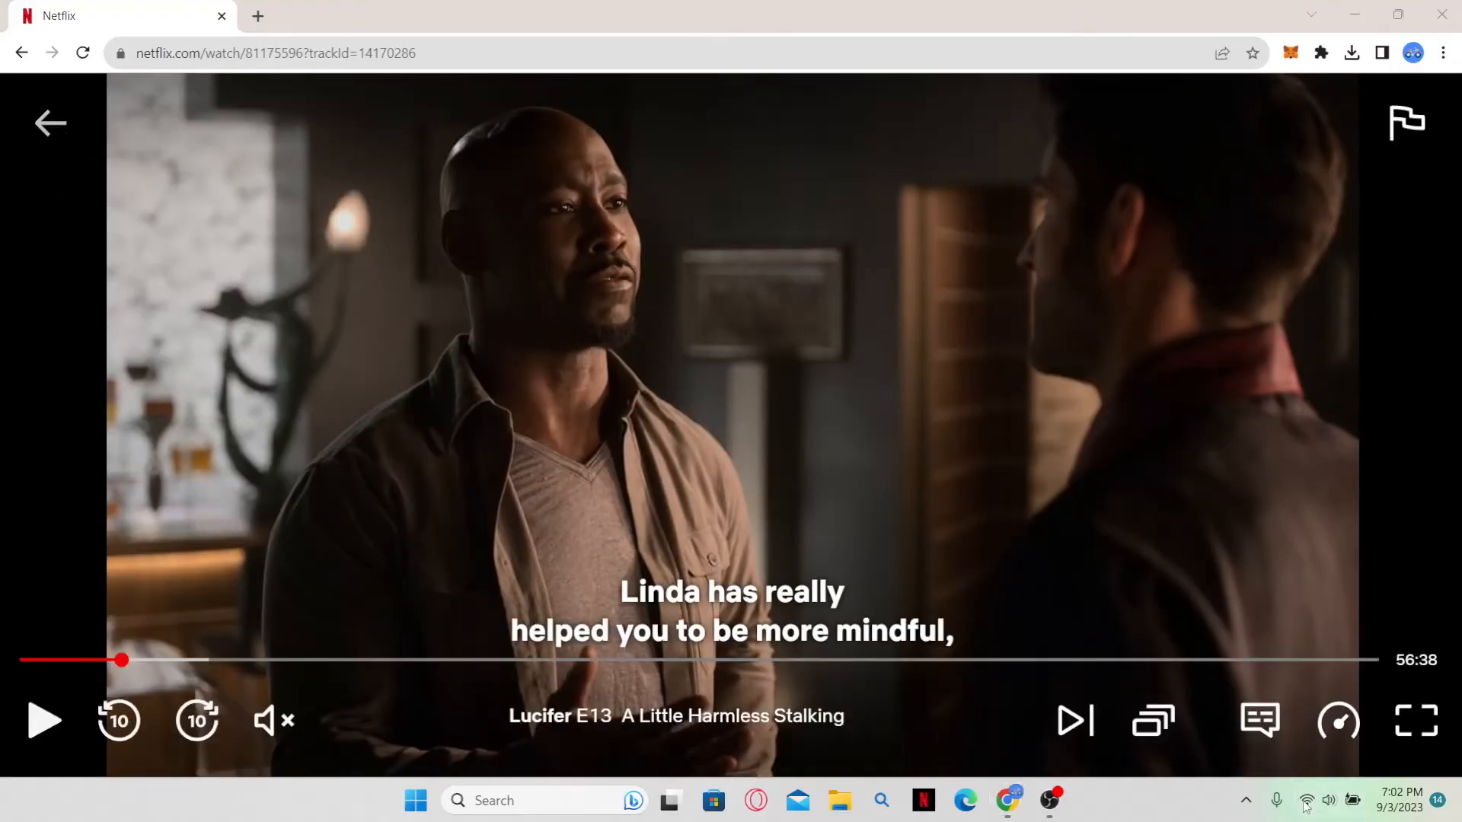
left_click(1308, 801)
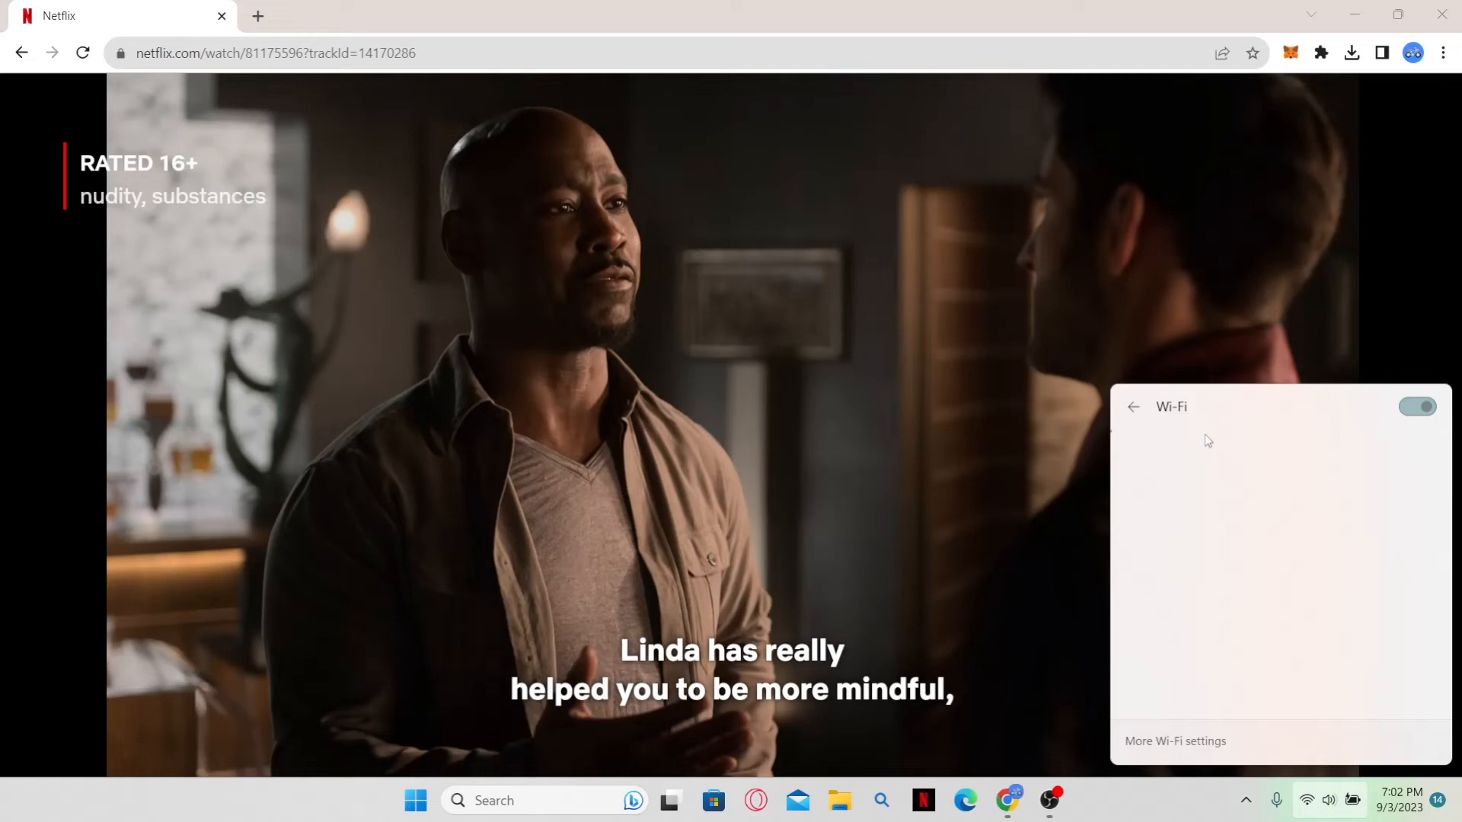
left_click(1133, 406)
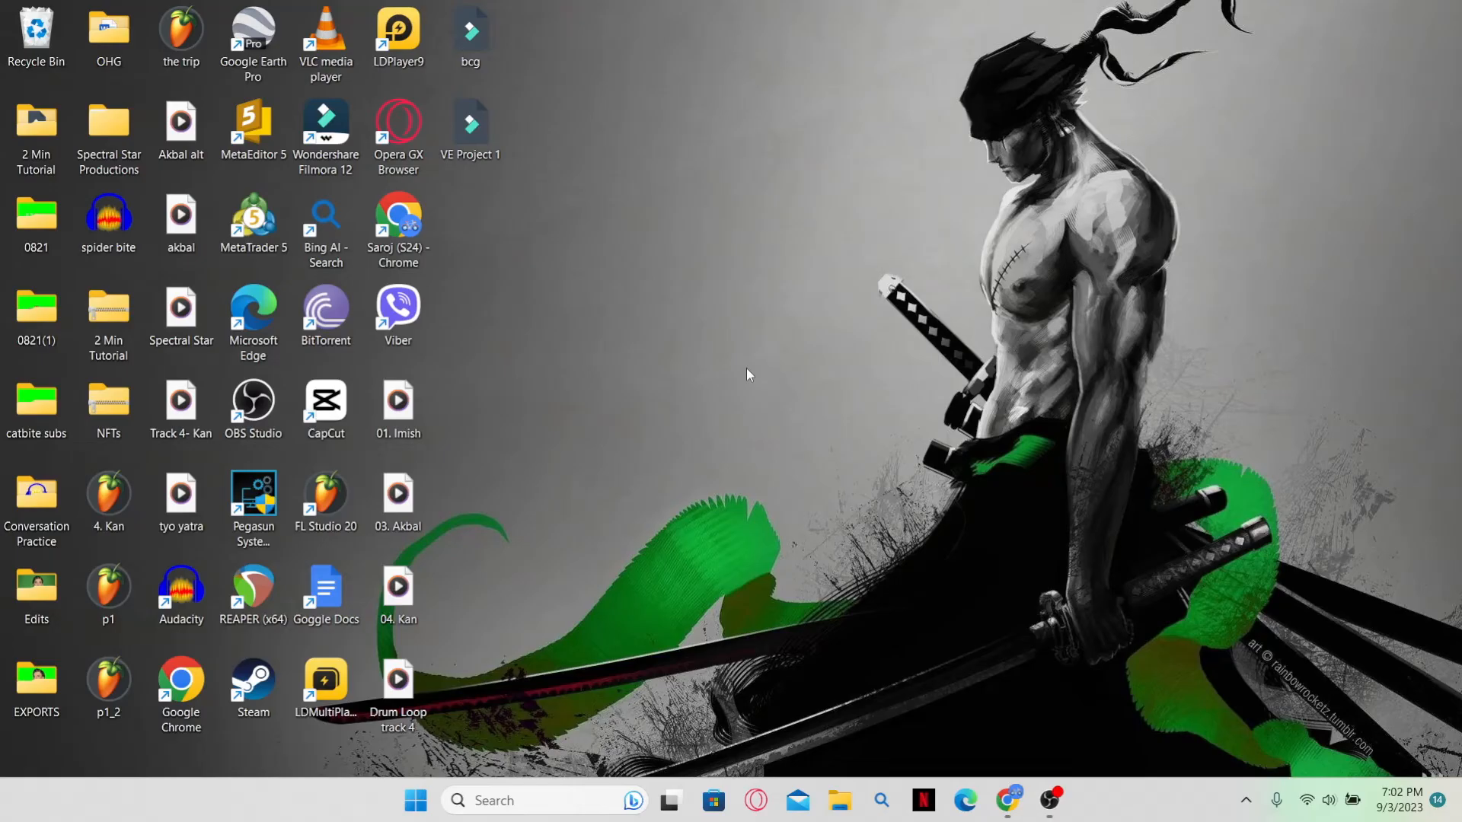
mouse_move(747, 444)
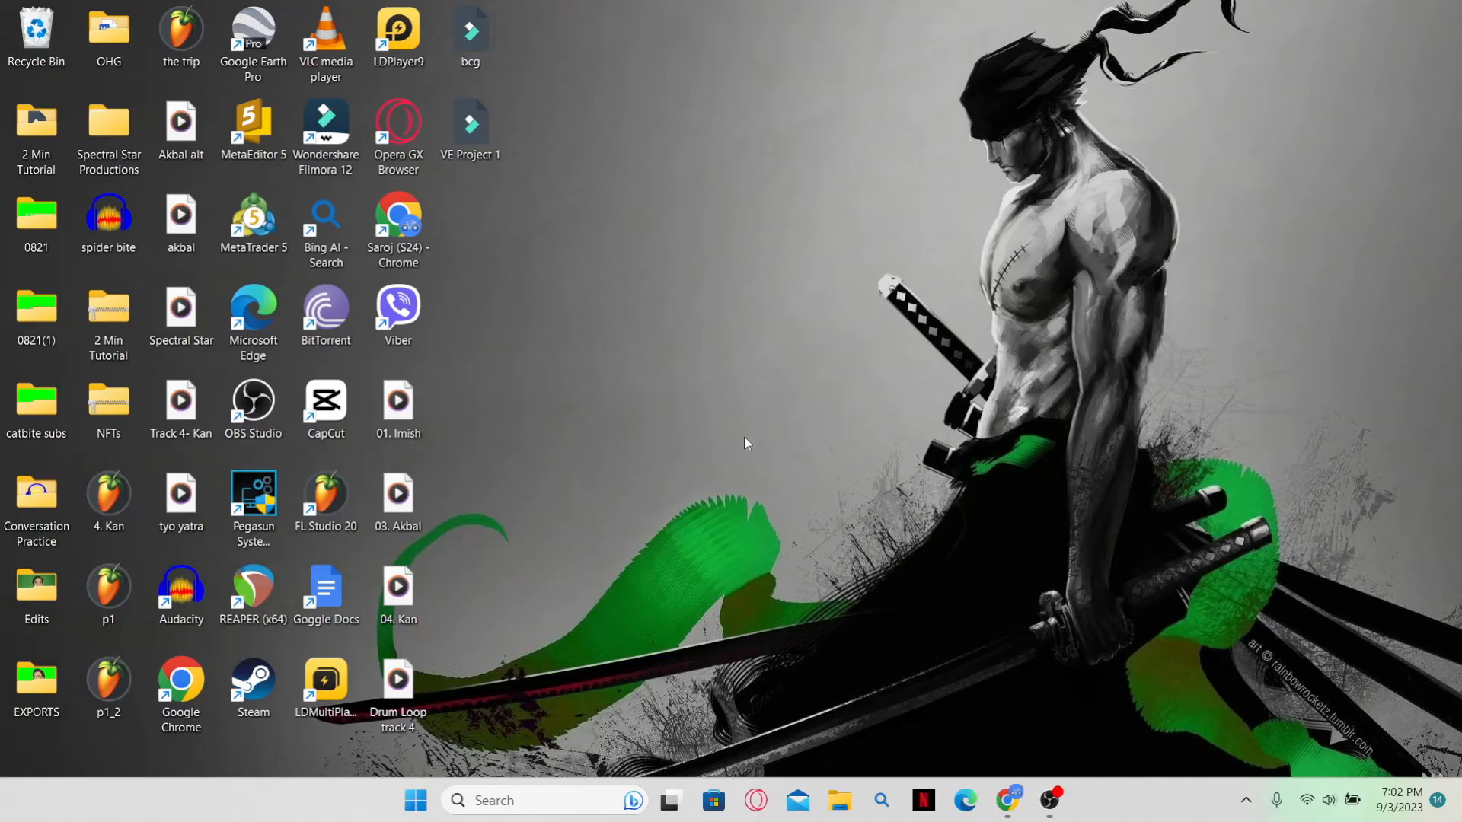